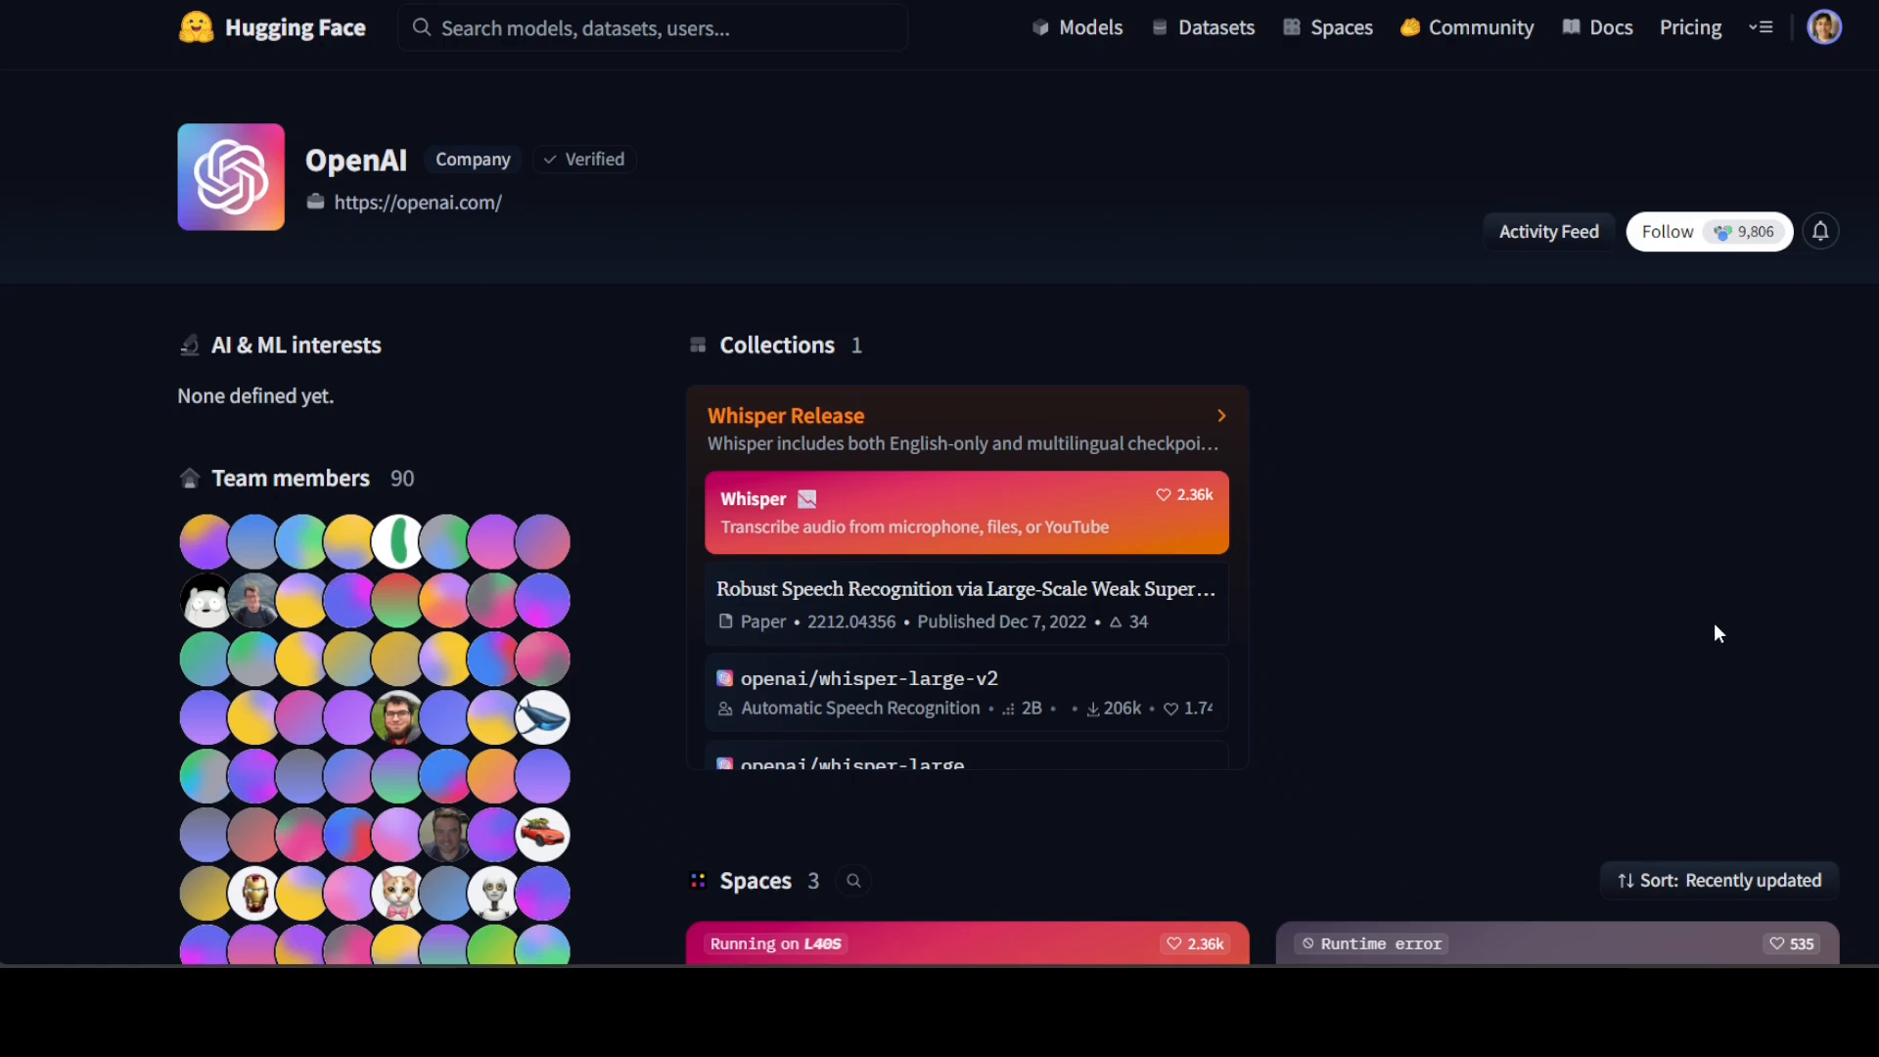
scroll("down", 3)
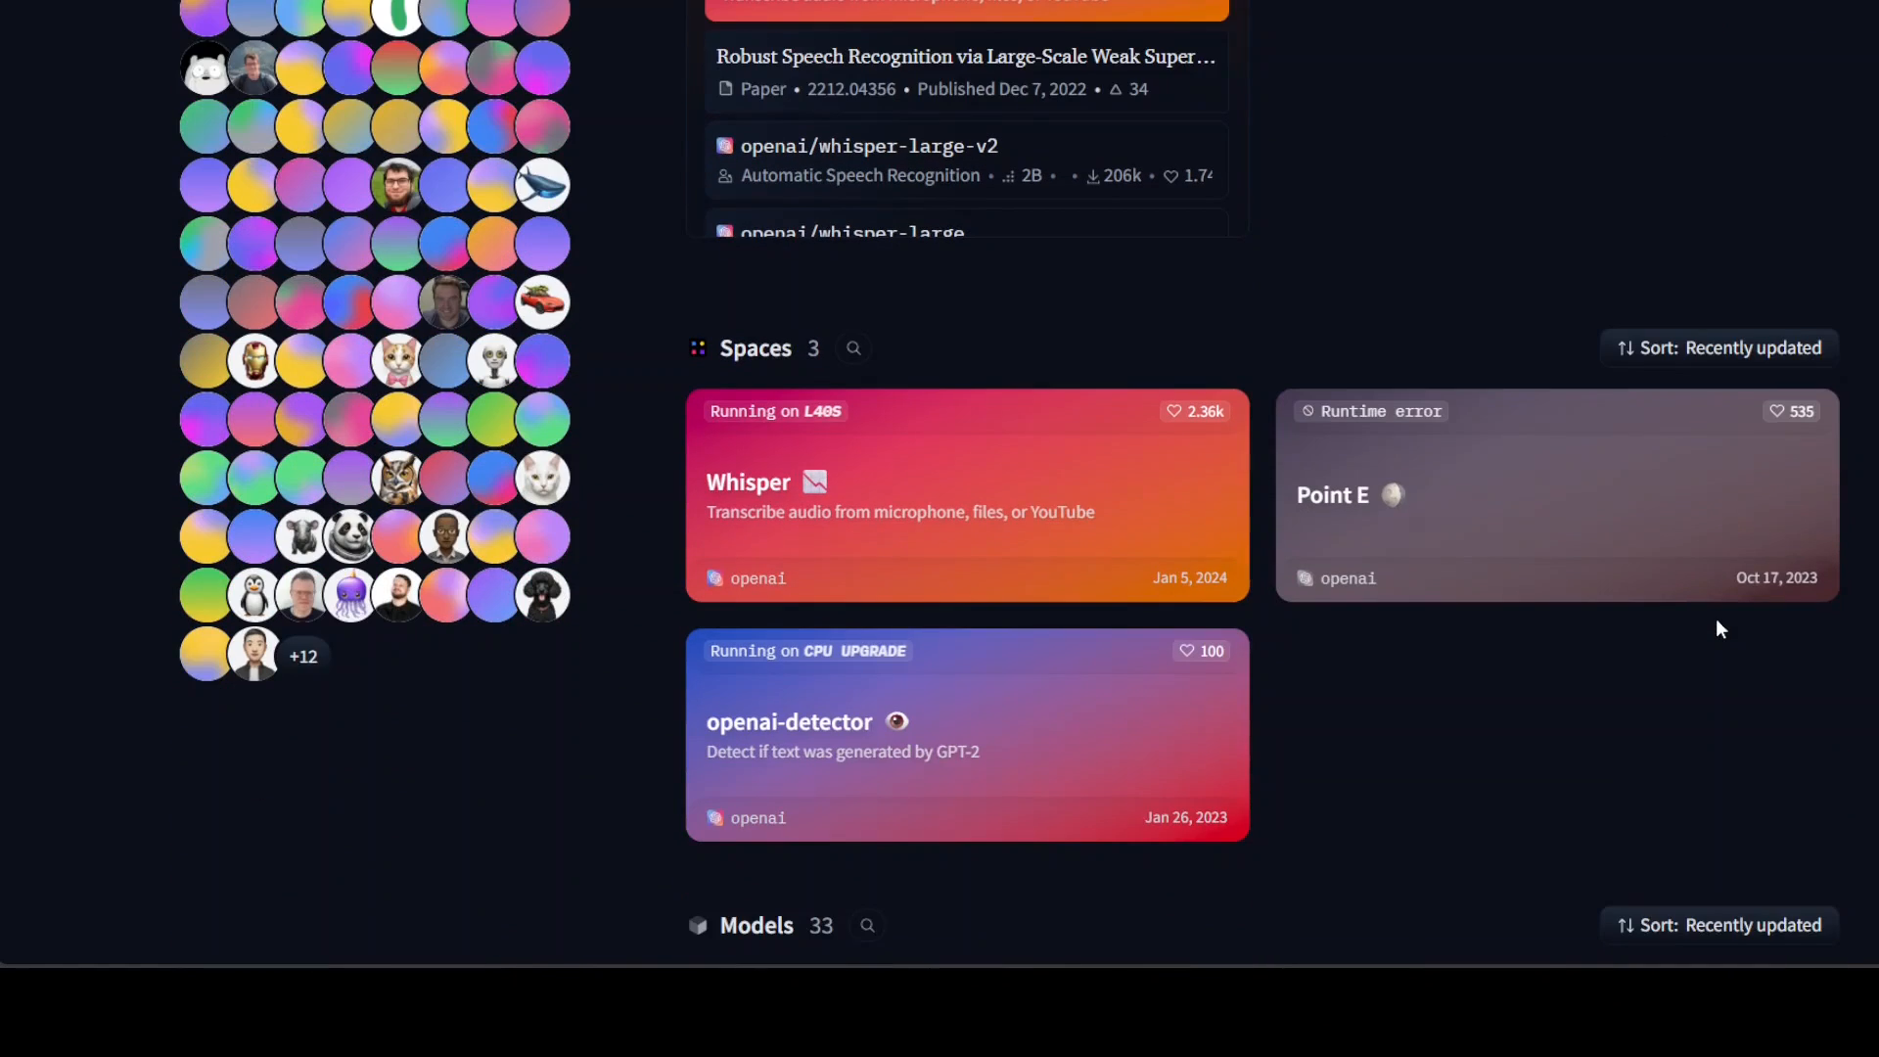
scroll("down", 3)
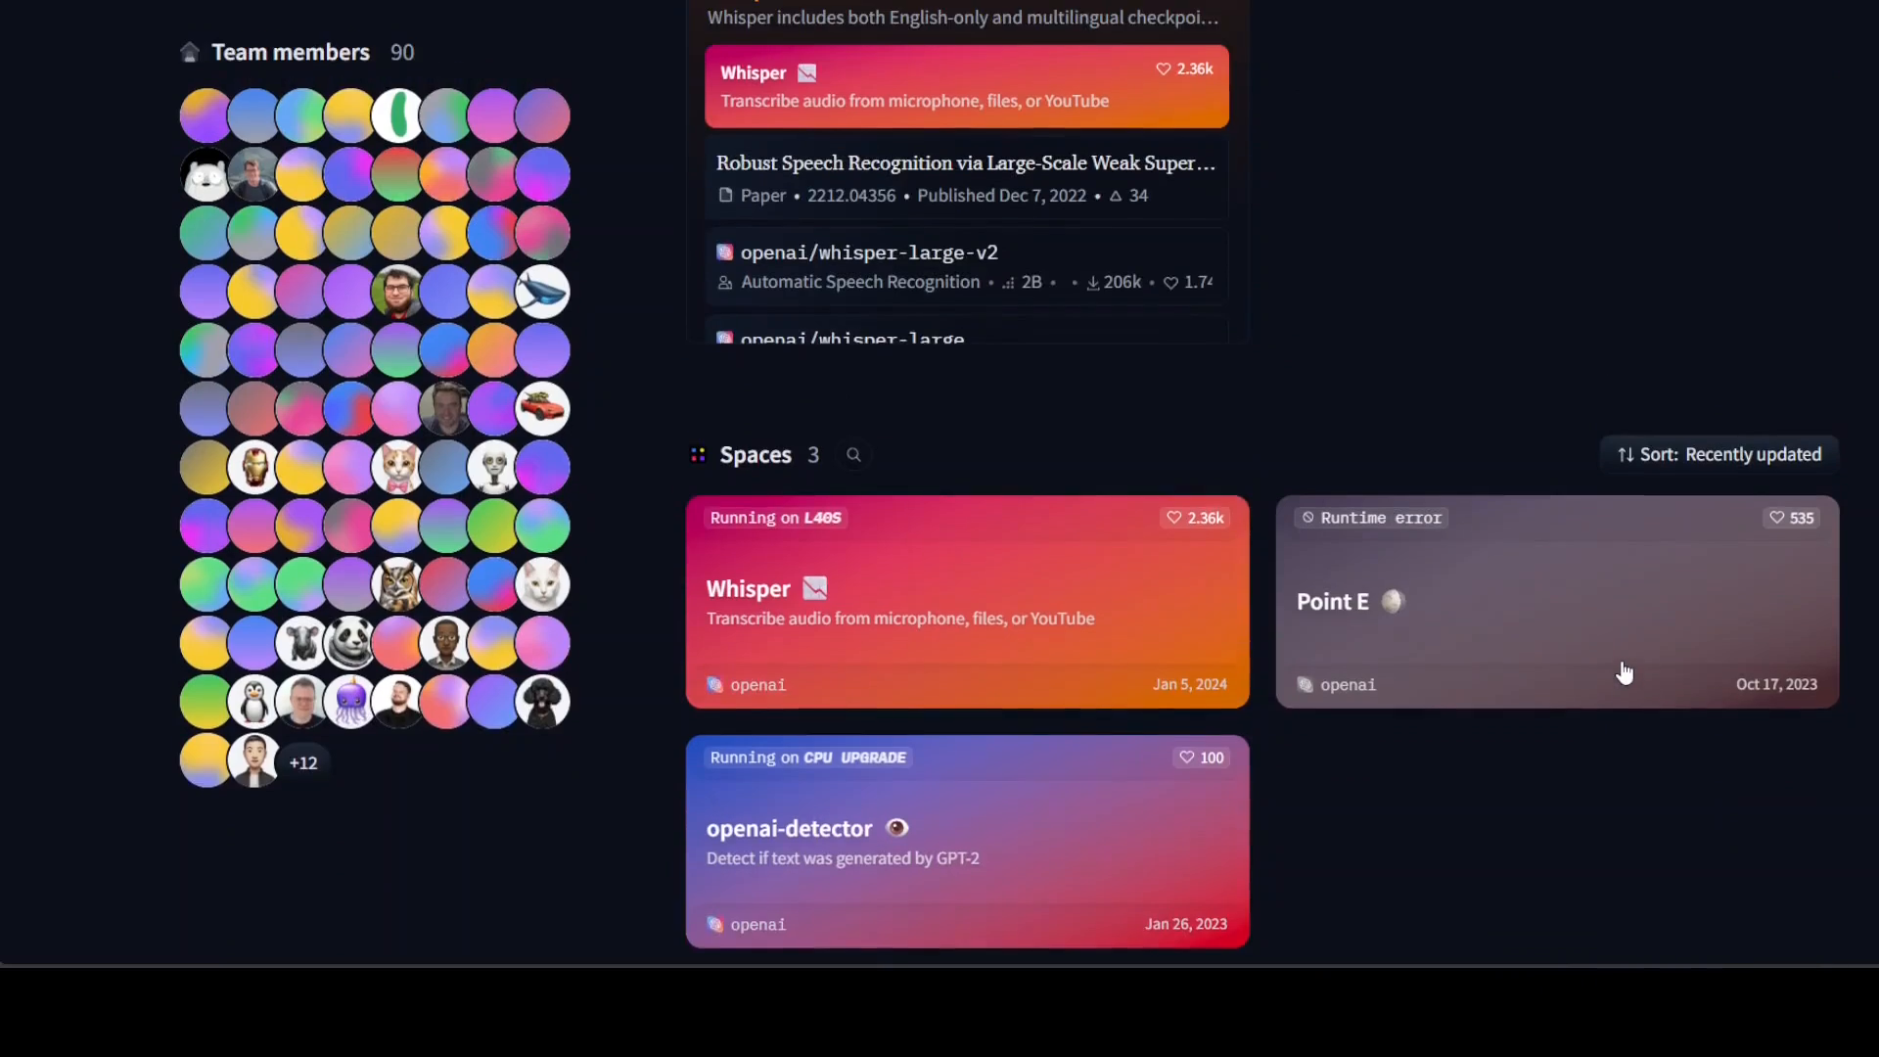
scroll("up", 3)
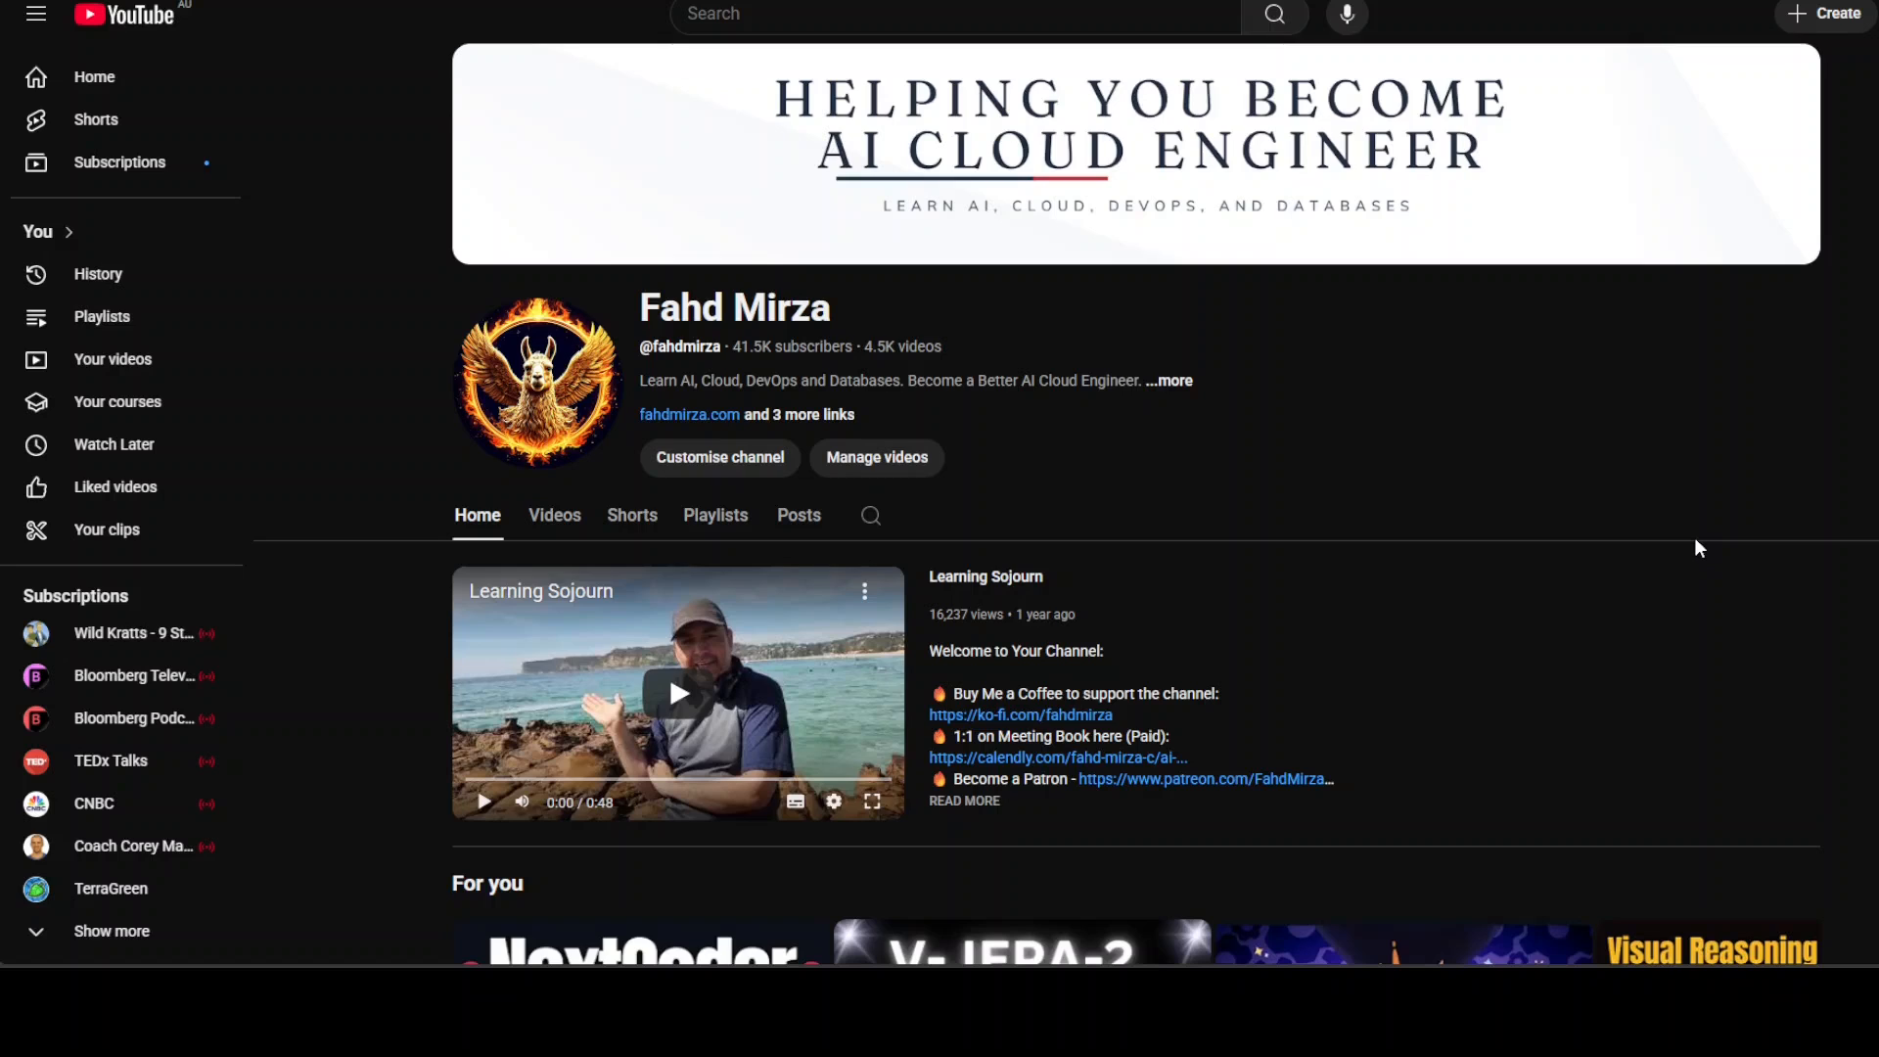
mouse_move(63, 526)
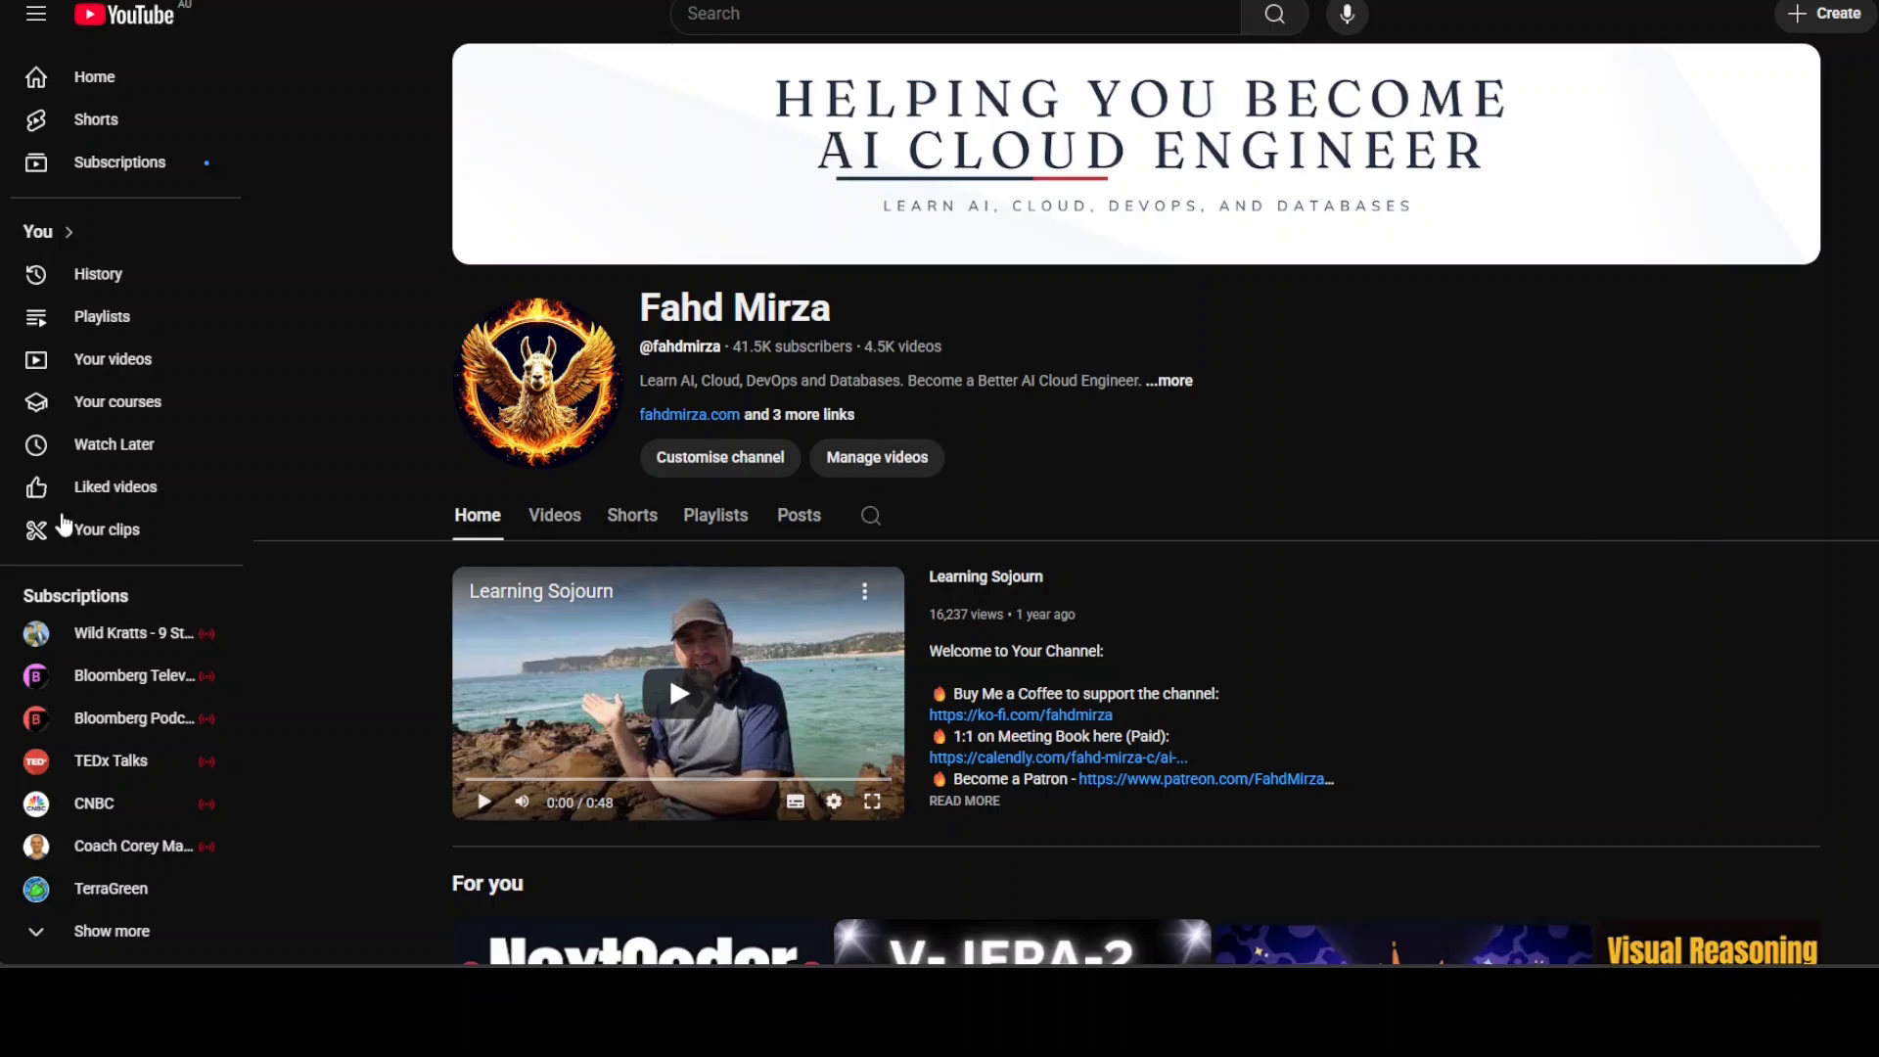